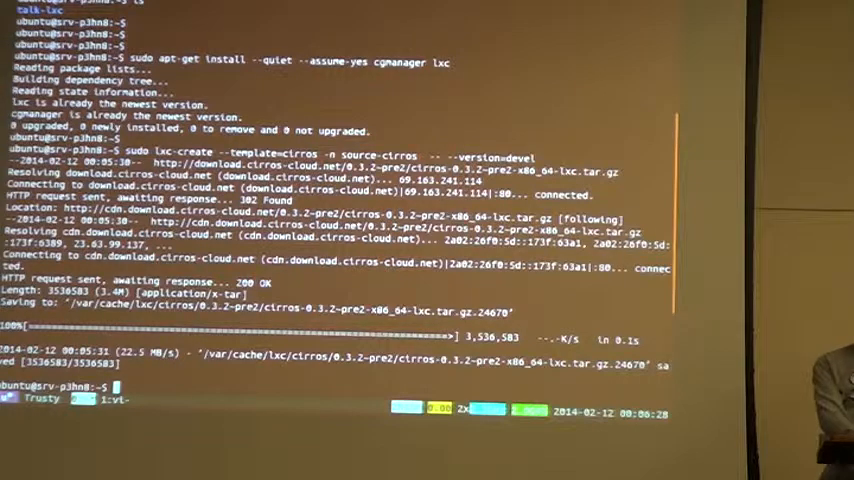
- List containers in detail, then enter a snapshot clone of source-cirros named c1
text(sudo lxc-ls --fancy)
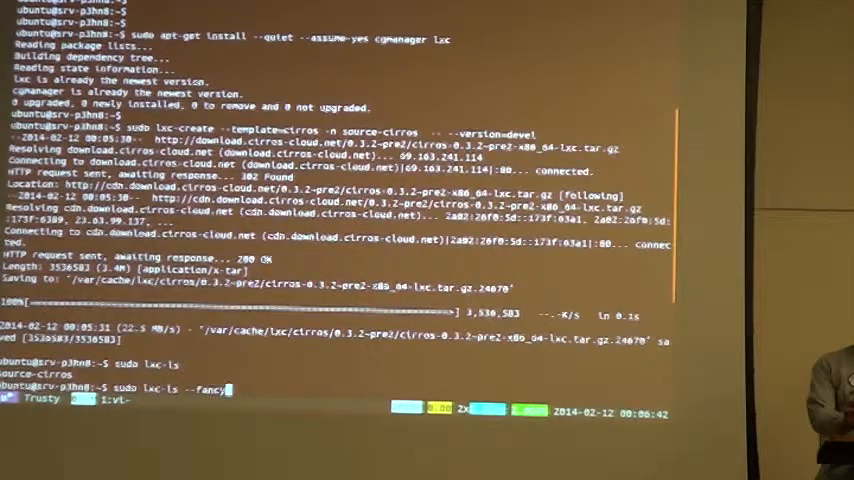
key(Return)
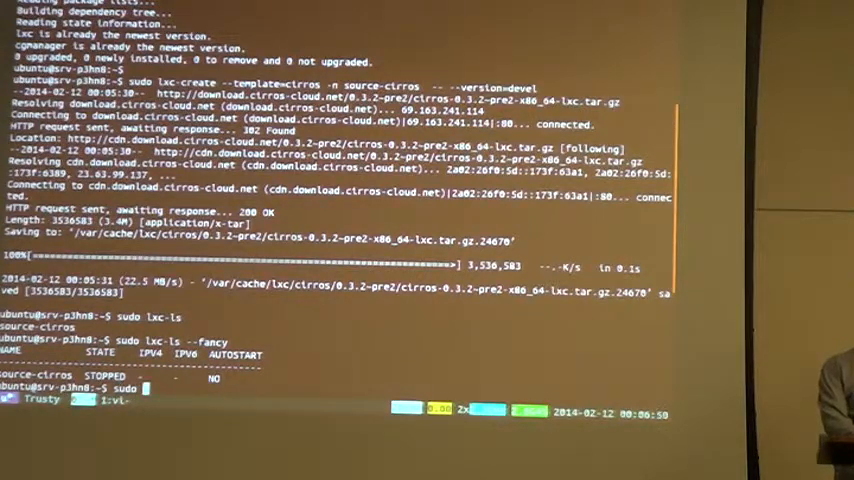
text(lxc-clone -)
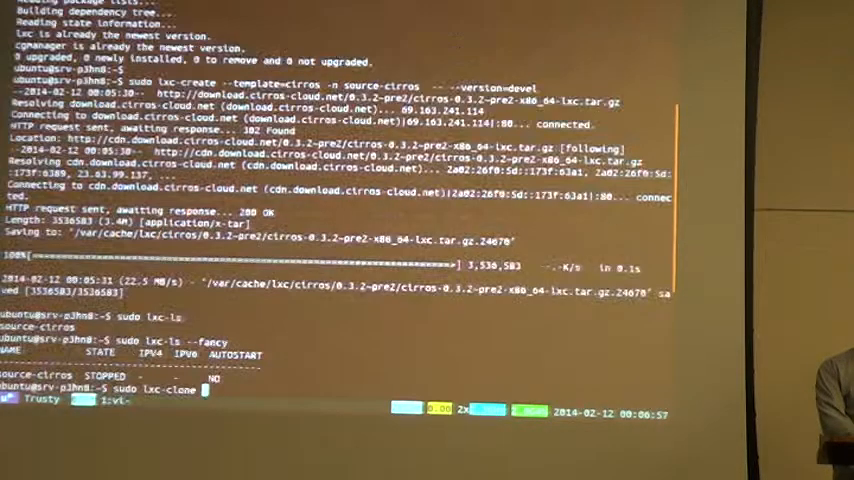
text(--snapshot)
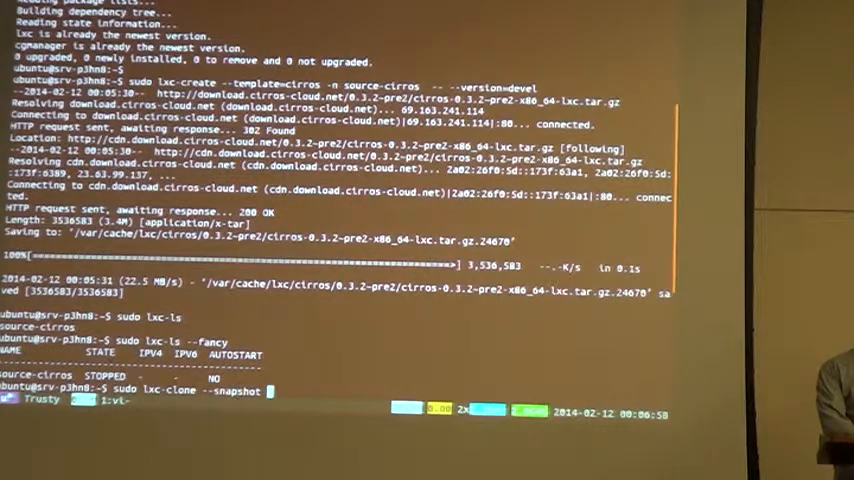
text(source-cirros)
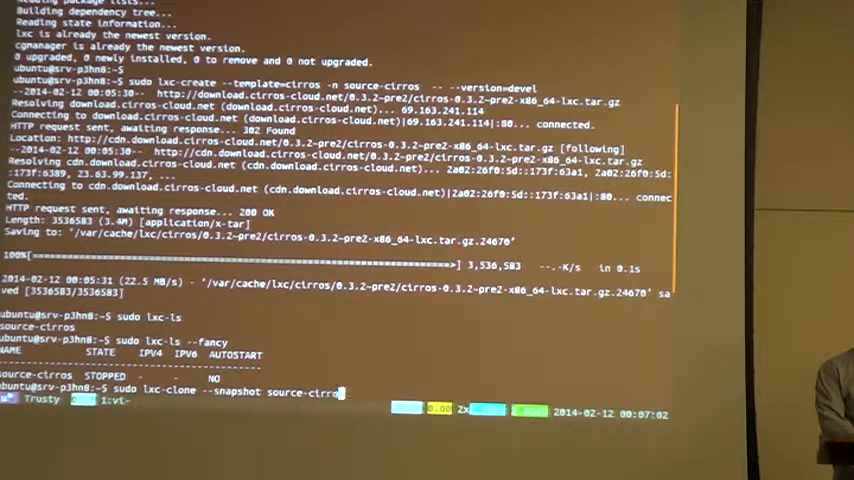
text(-n c1)
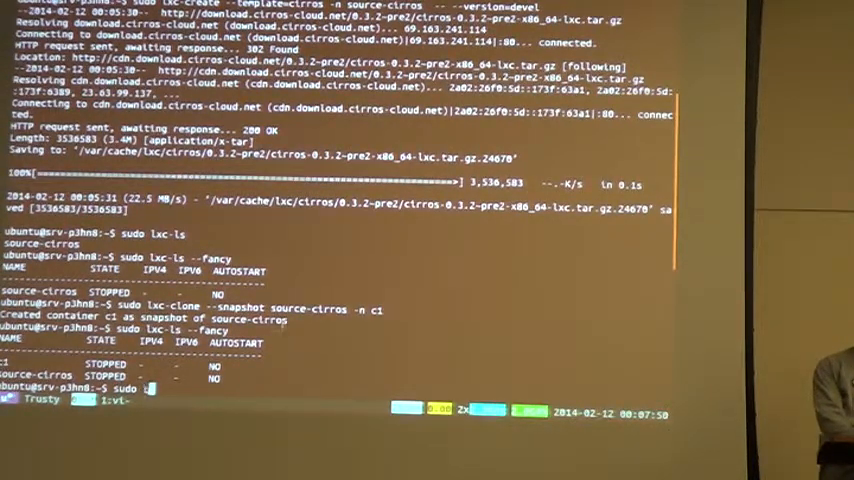
- Set the /var/lib/lxc/ directory permissions to 755 with sudo chmod
text(chmod)
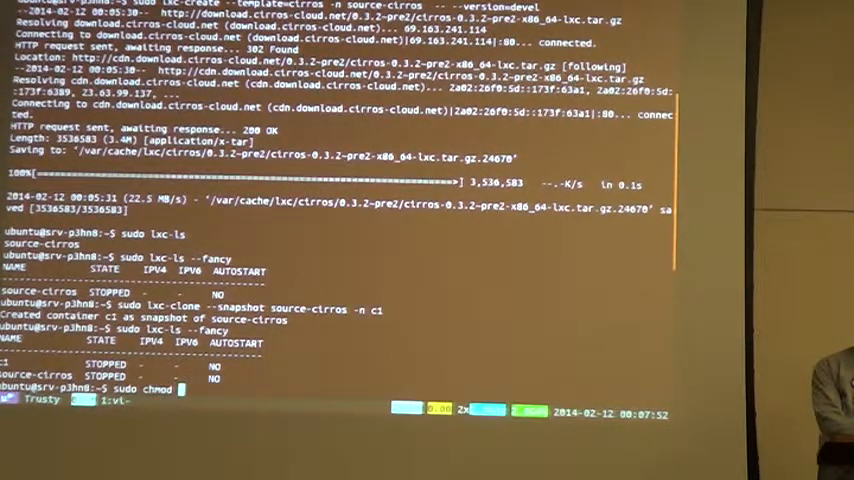
text(755)
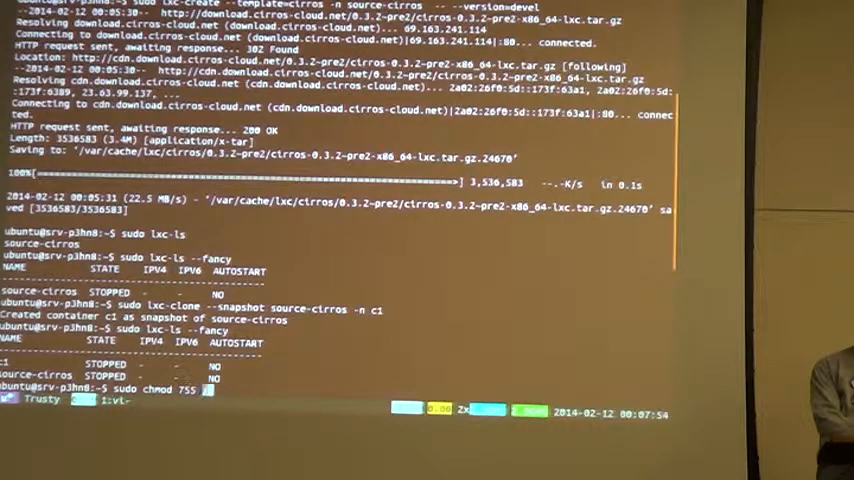
text(/var/lib/lxc/)
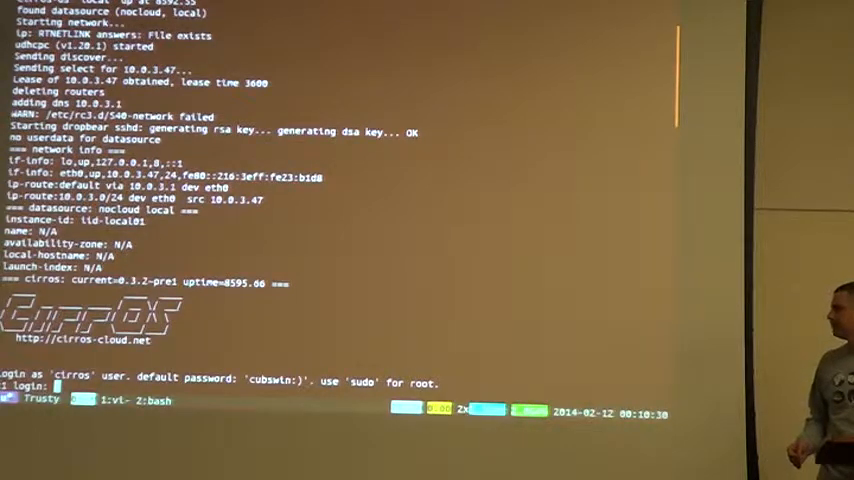
- Log in to the c1 console, attach a /bin/sh shell to c1, and check pwd
text(ciro)
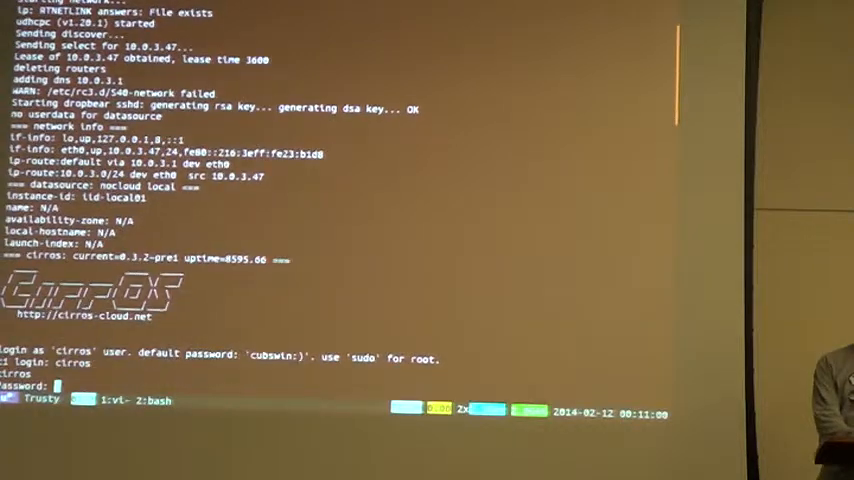
text(cubswin:))
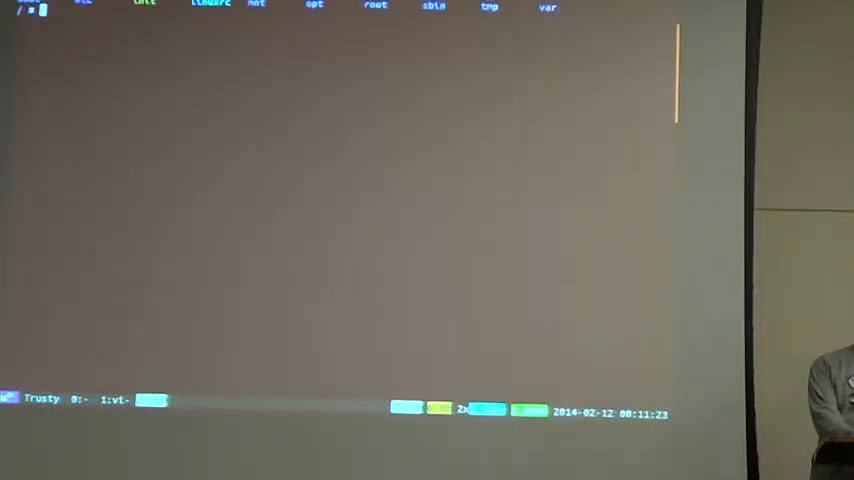
text(pwd)
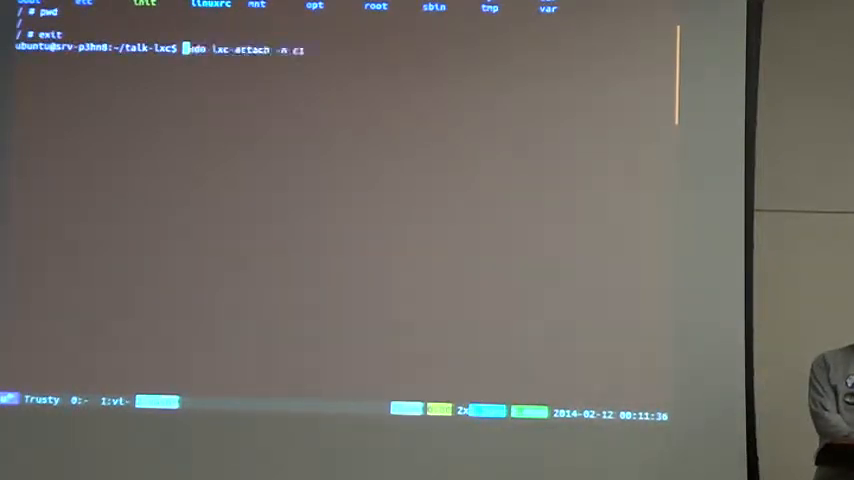
text(/bin/s)
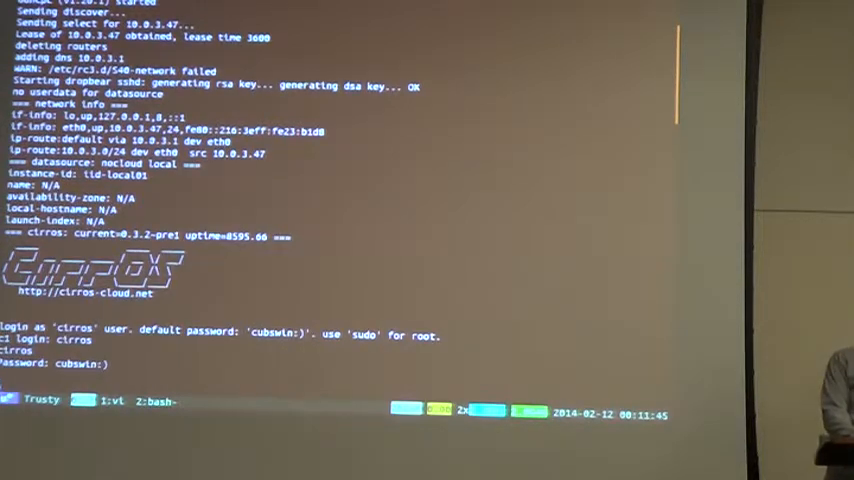
text(pwd)
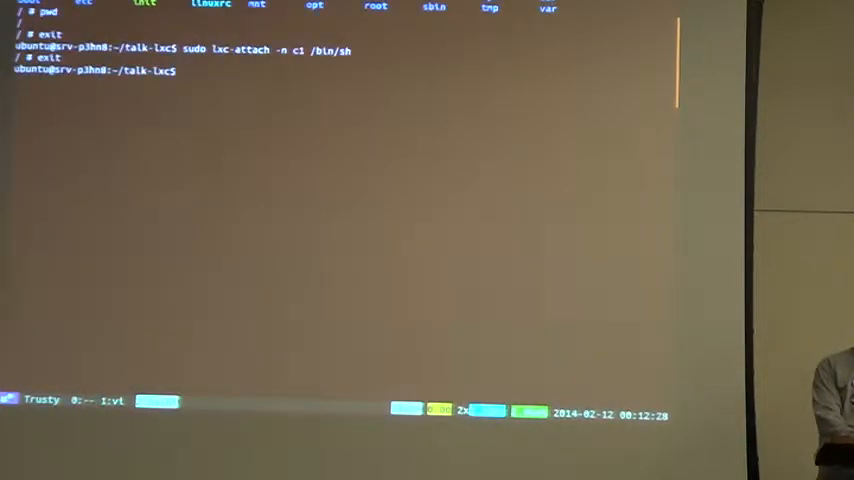
- View ps axw and pstree output through less on the host, then grep for sleep
text(ps ax)
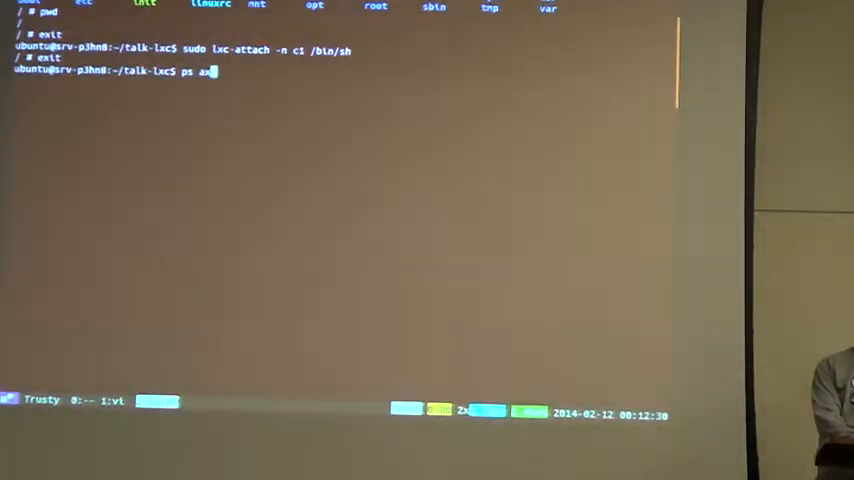
key(Return)
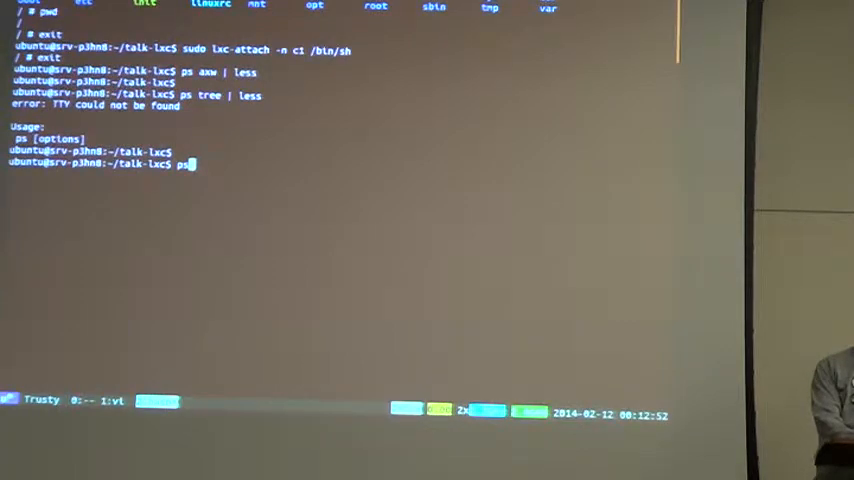
text(stree | less)
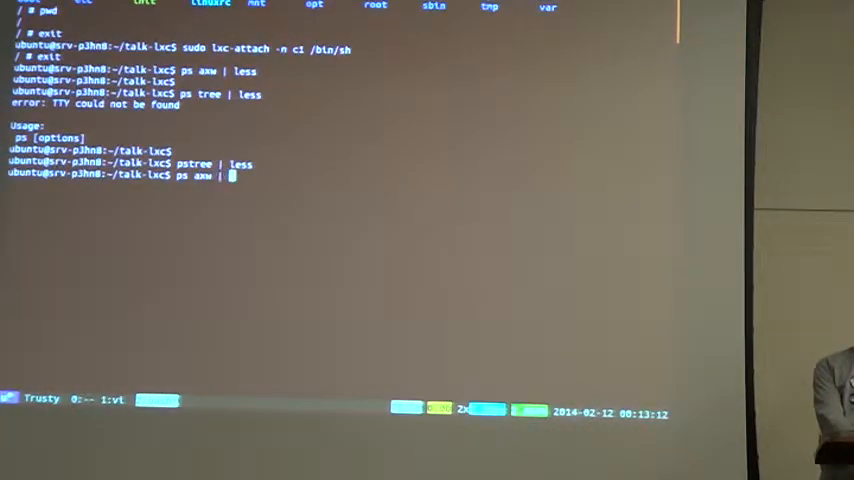
text(grep sleep)
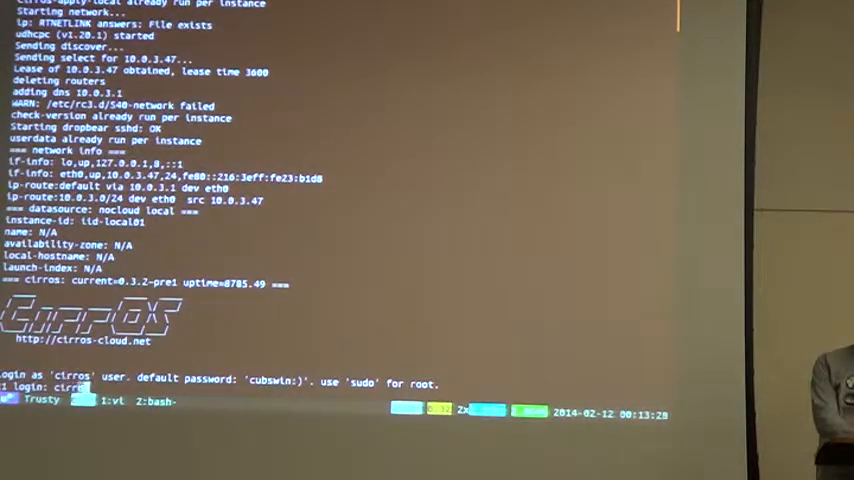
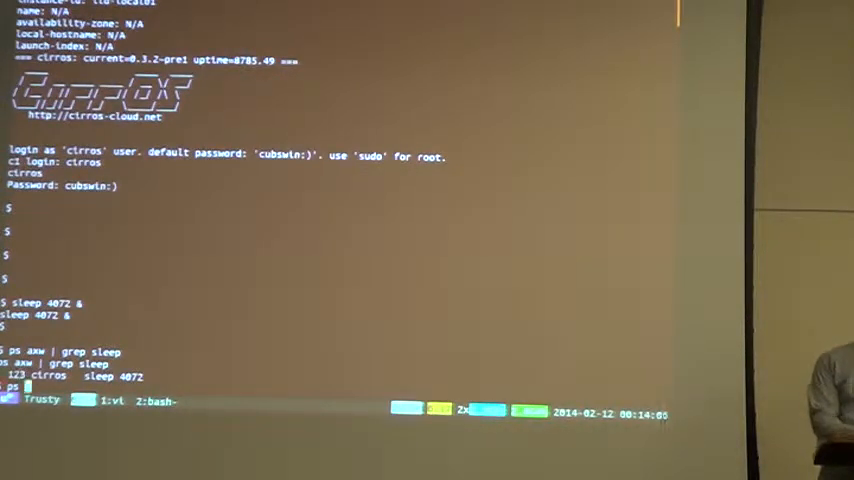
- Log in to c1 as cirros and find the sleep process with ps axw | grep sleep
key(Return)
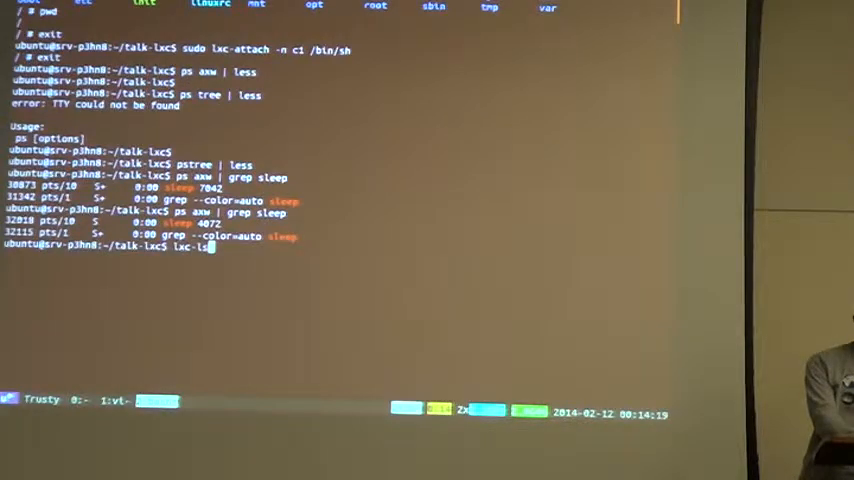
- Show the fancy container listing and SSH into c1 as cirros
text(--fancy)
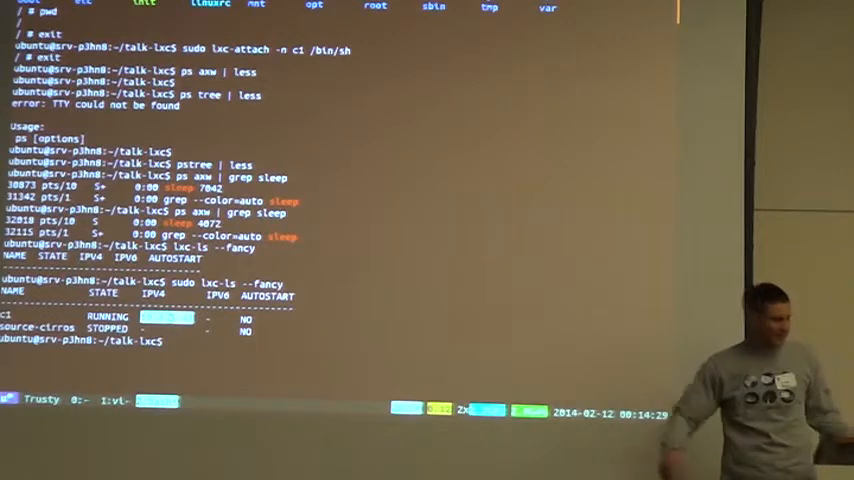
text(ssh)
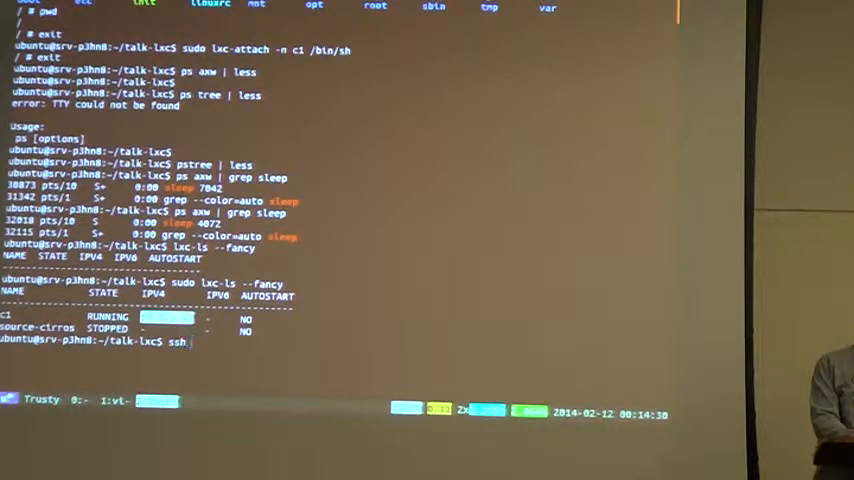
text(cirros@10.0.3.47)
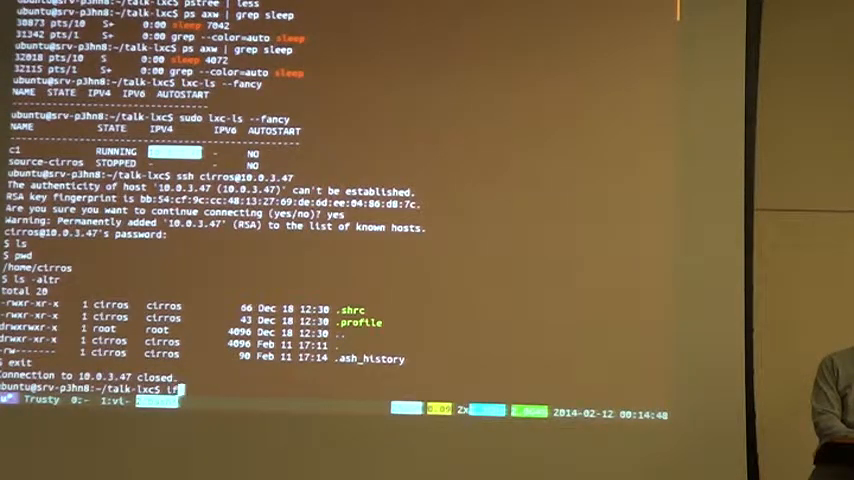
text(ifconfig)
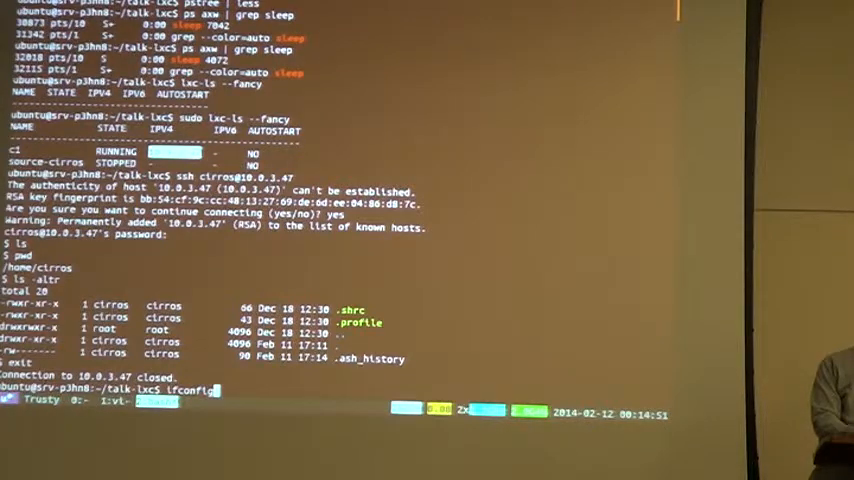
- Show c1's interfaces and routes: eth0 at 10.0.3.47, default gateway 10.0.3.1
key(Return)
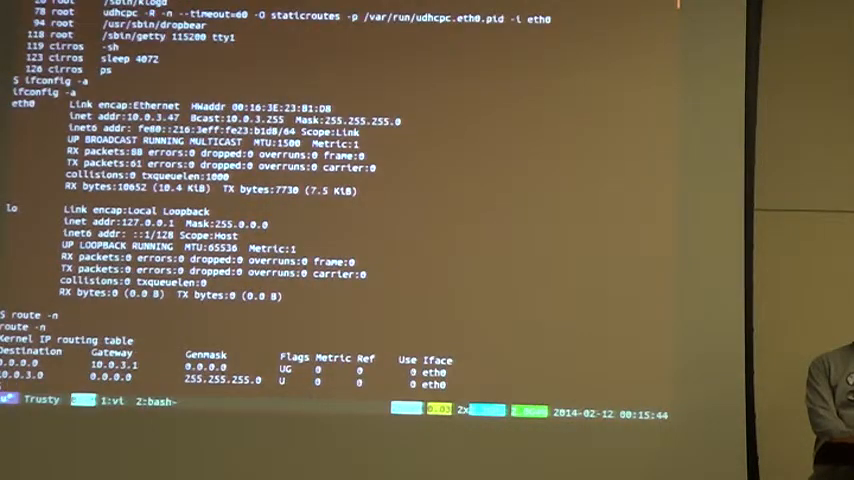
text(reboot)
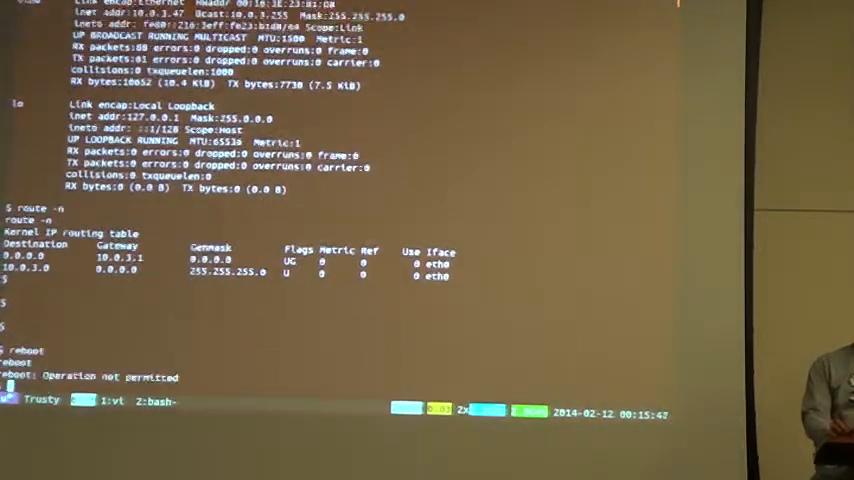
- Attempt a reboot of c1, which fails with 'Operation not permitted'
text(sudo rebo)
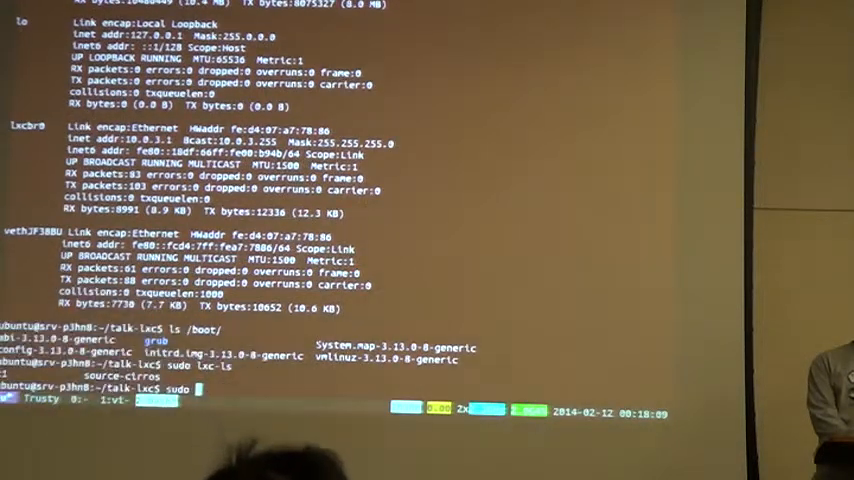
- Try stopping c1 with --force, then stop it with --kill and list containers
text(lxc-stop)
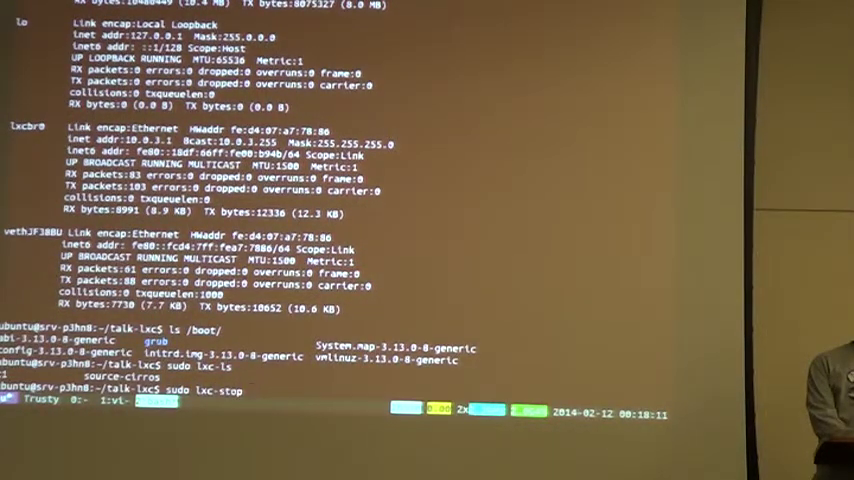
text(-n c1 --f)
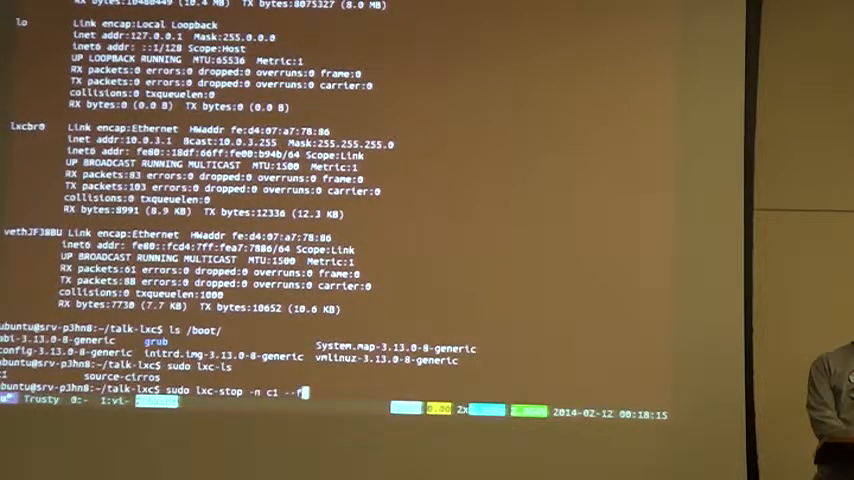
key(Return)
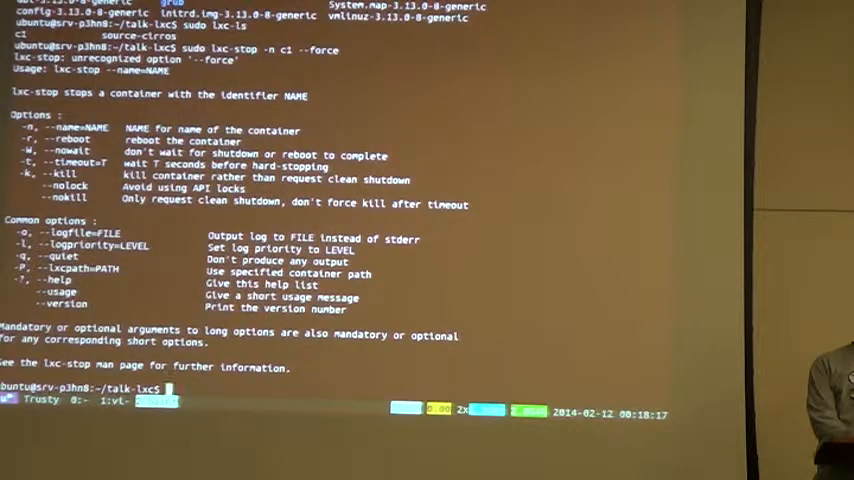
text(sudo lxc-stop -n c1 --kill)
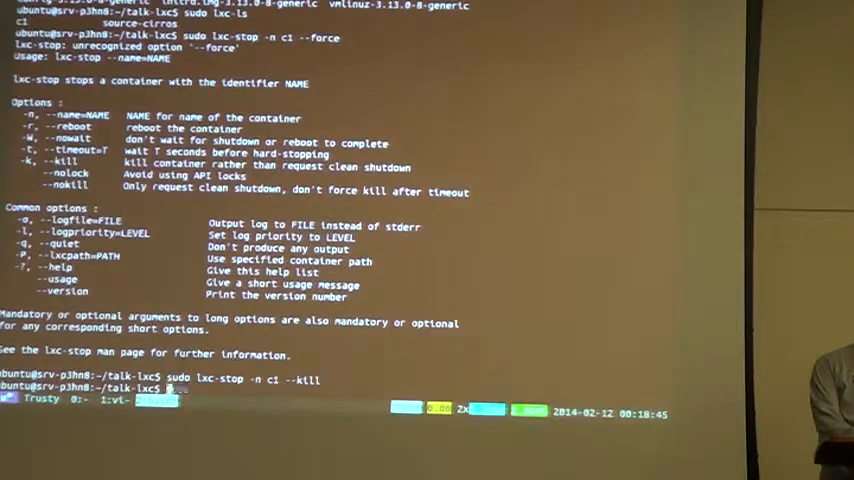
text(sudo lxc-ls)
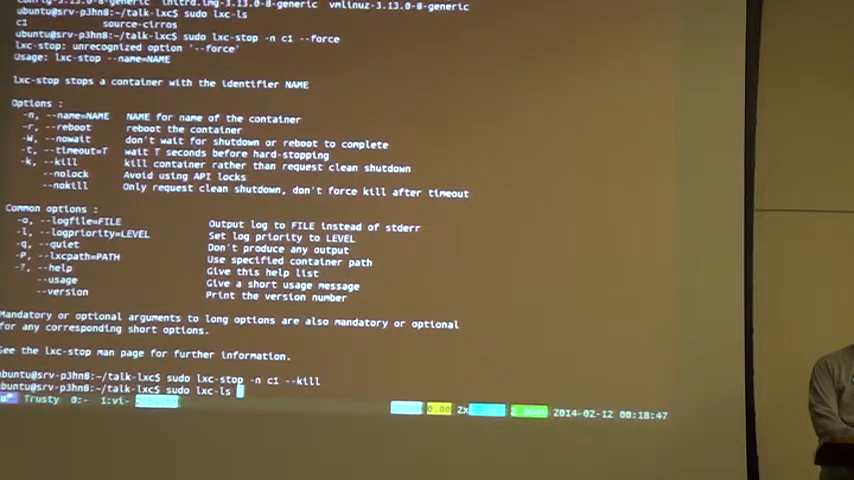